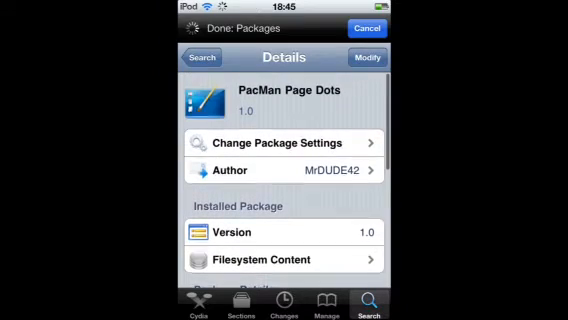
# Scroll through the PacMan Page Dots package Details page after installation.
pyautogui.scroll(-3)
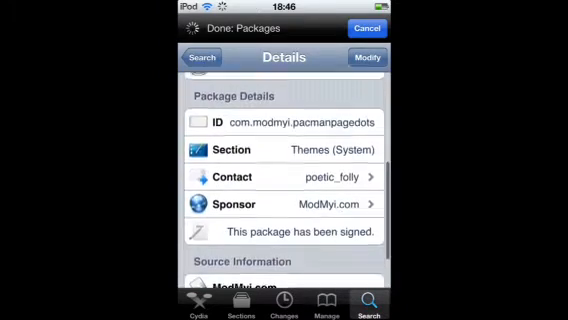
pyautogui.scroll(3)
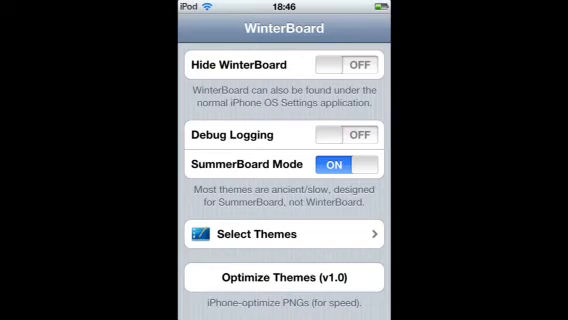
# Check PacMan Page Dots in Select Themes, return to WinterBoard, and press Home.
pyautogui.click(283, 281)
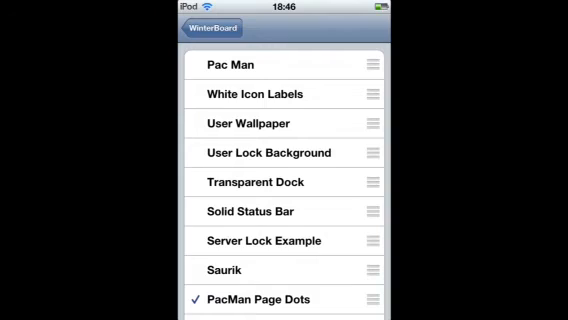
pyautogui.scroll(-3)
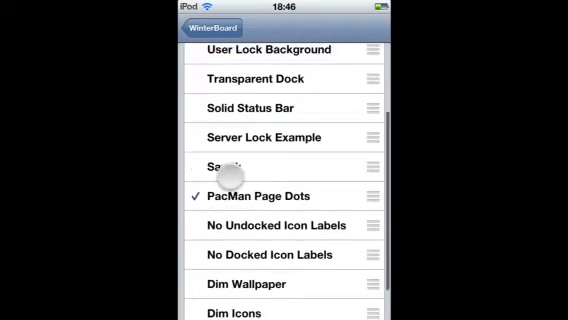
pyautogui.click(205, 22)
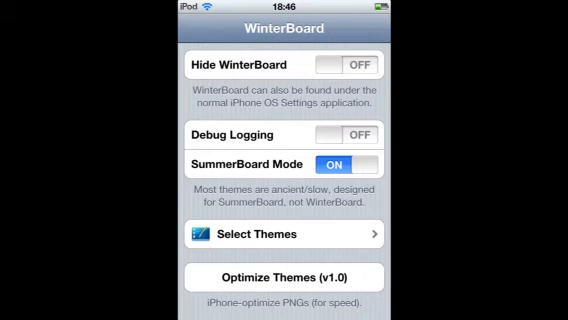
pyautogui.press('home')
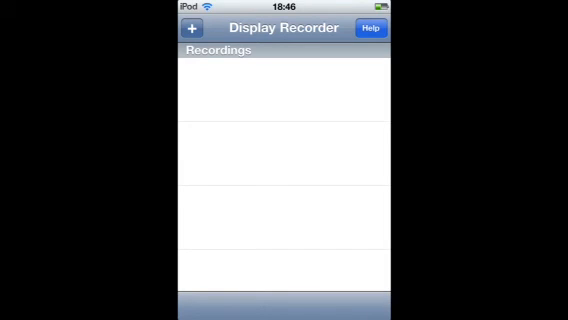
# Bring up Display Recorder's controls and stop the recording.
pyautogui.click(184, 30)
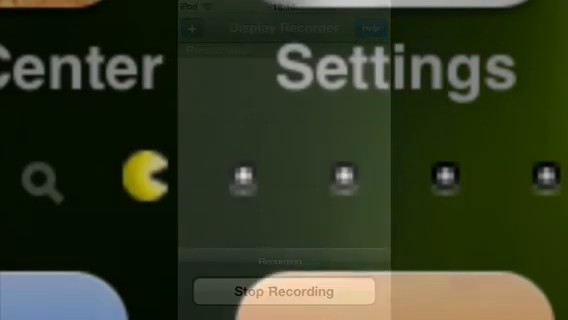
pyautogui.click(284, 291)
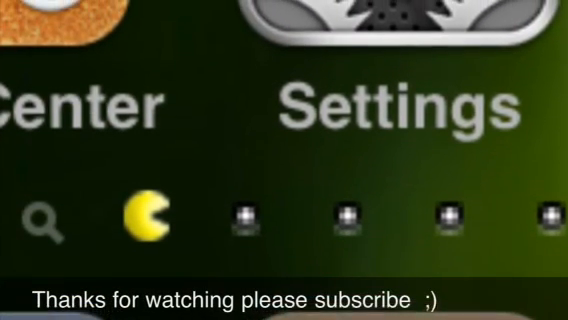